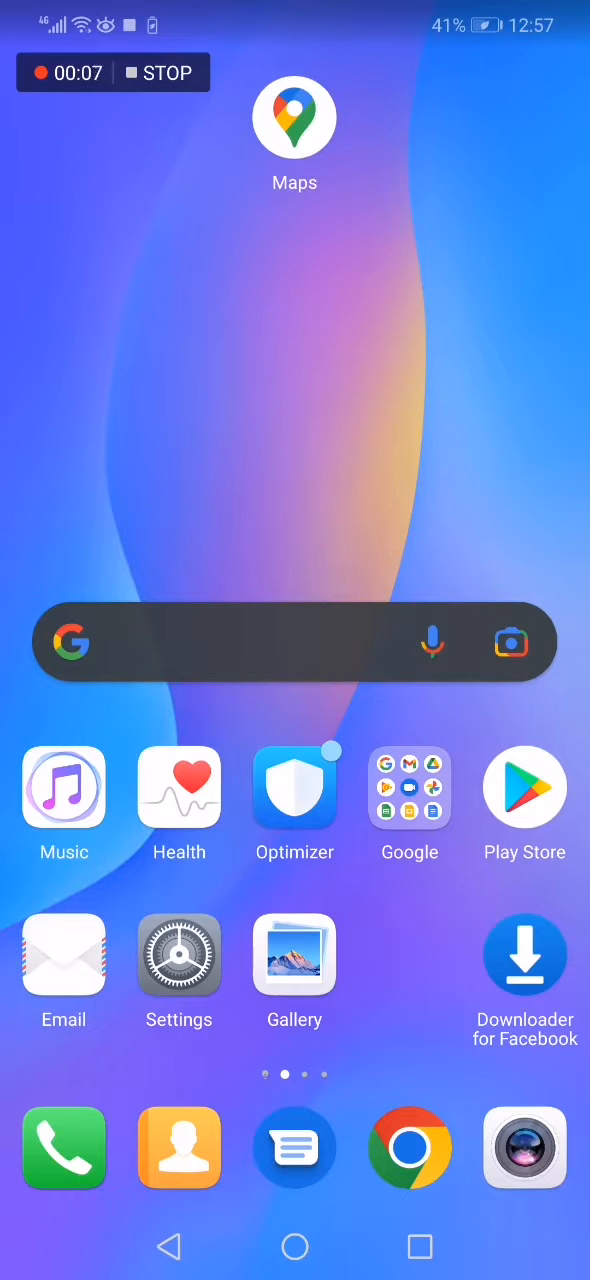
- Launch Google Maps from the Android home screen
{"action": "left_click", "coordinate": [294, 116]}
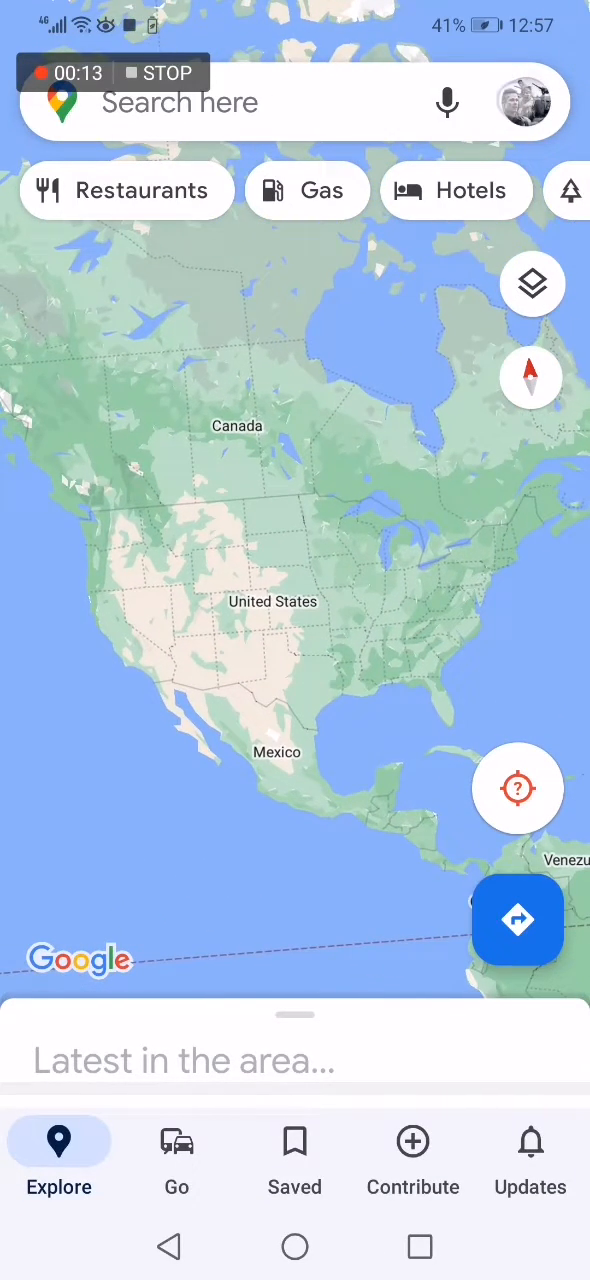
- Reach your Maps profile page via the account menu's 'Your profile' entry
{"action": "left_click", "coordinate": [520, 100]}
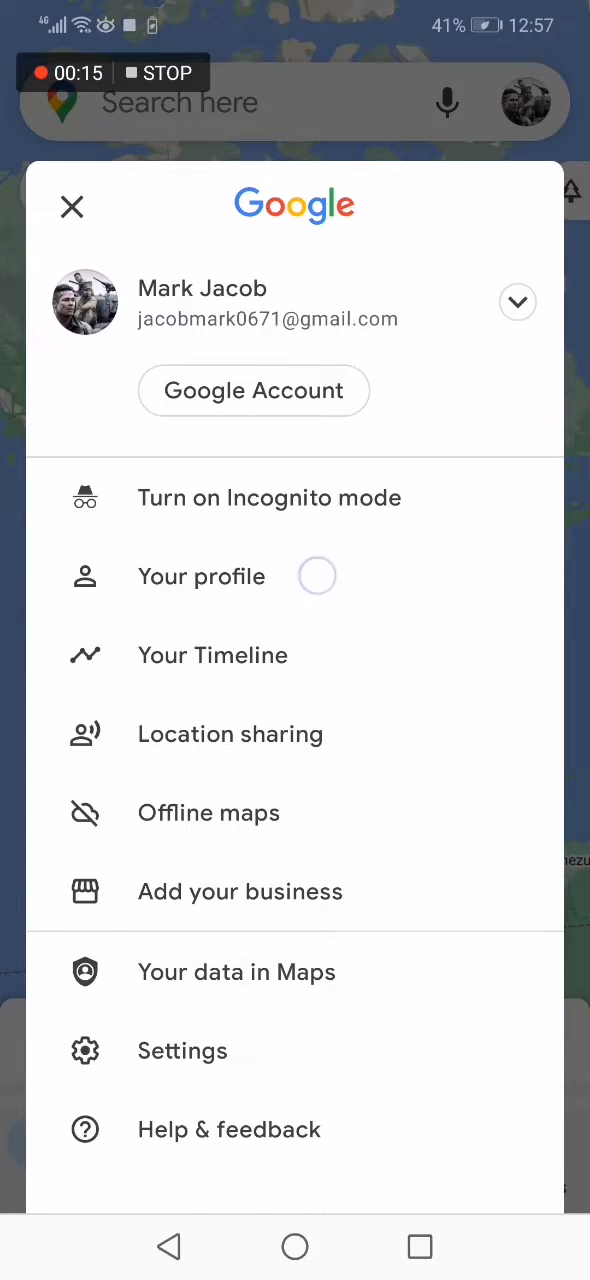
{"action": "left_click", "coordinate": [200, 576]}
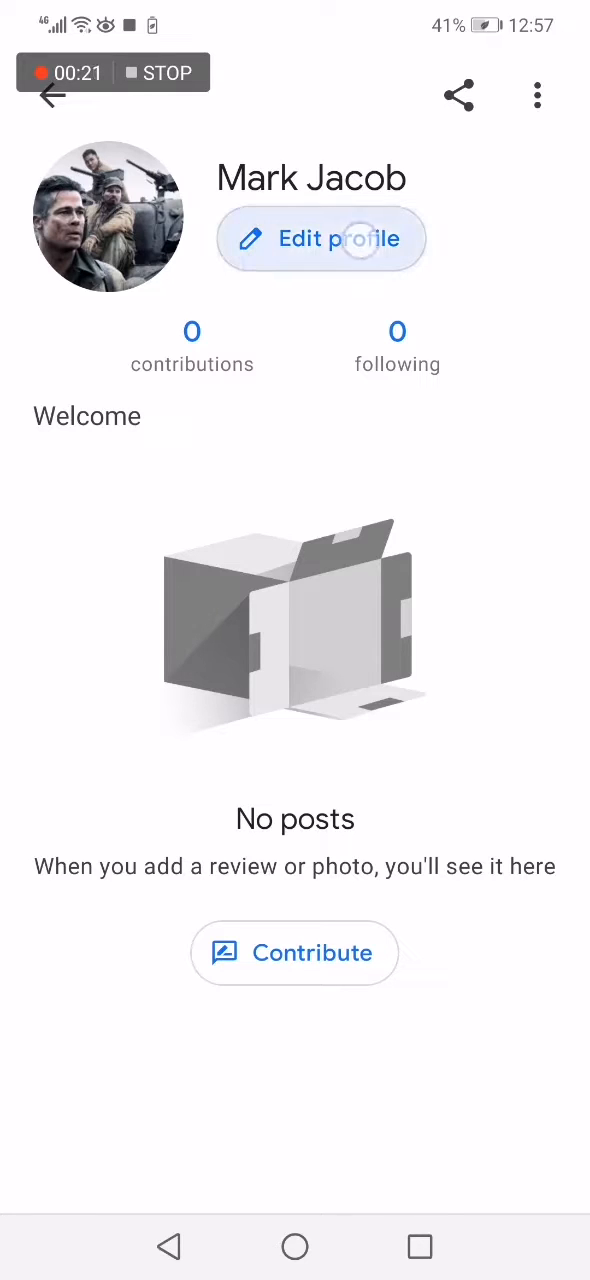
- Go through Edit profile into Profile and privacy settings and the 'Web & App Activity is on' entry
{"action": "left_click", "coordinate": [320, 238]}
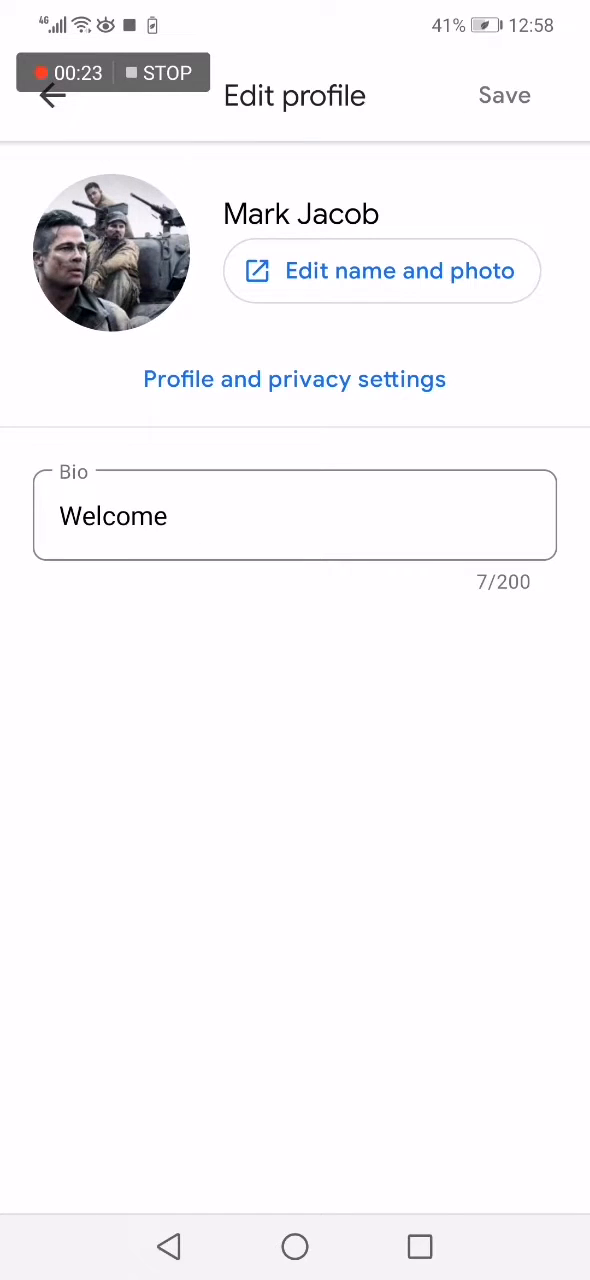
{"action": "left_click", "coordinate": [294, 380]}
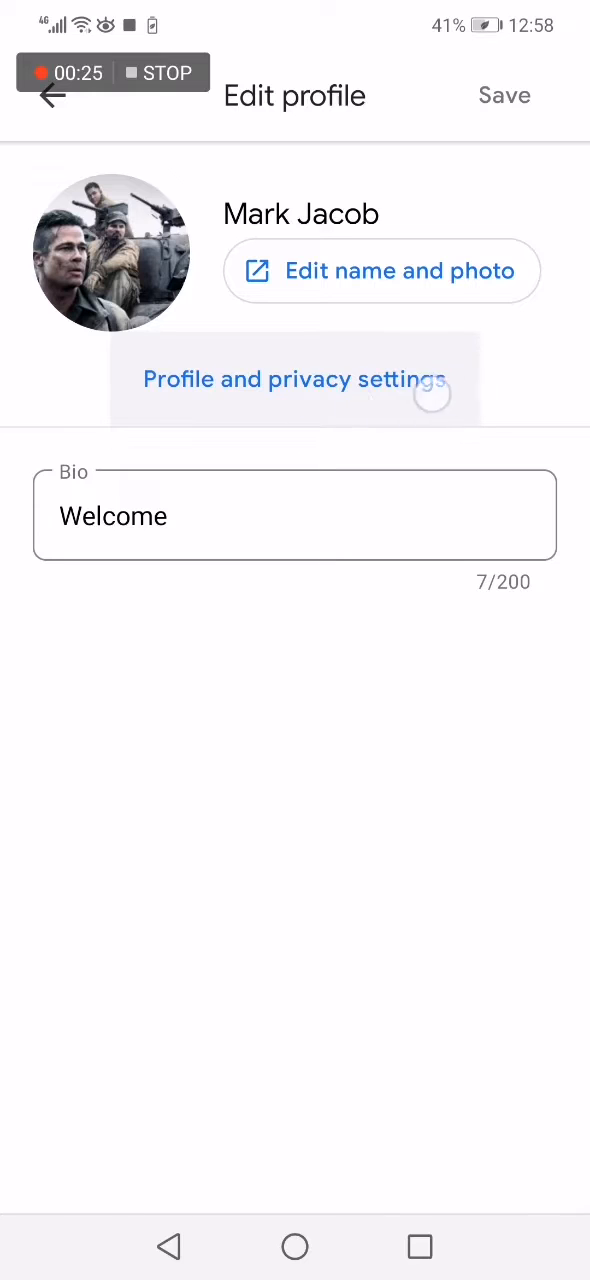
{"action": "left_click", "coordinate": [292, 380]}
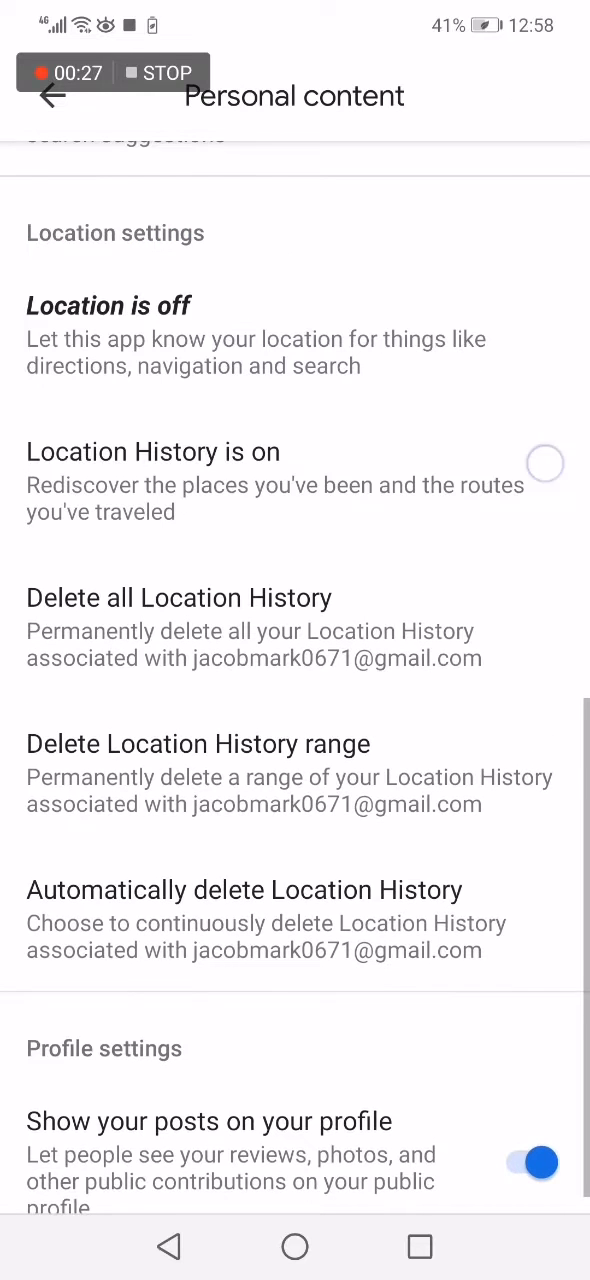
{"action": "scroll", "scroll_direction": "down", "scroll_amount": 3}
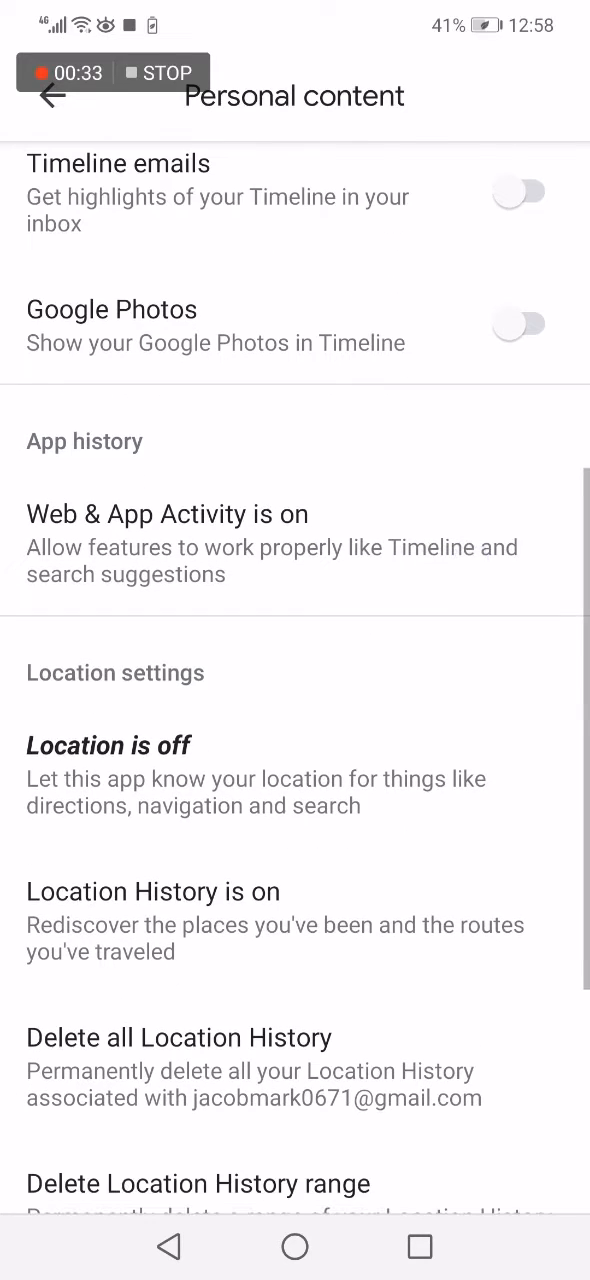
{"action": "left_click", "coordinate": [296, 544]}
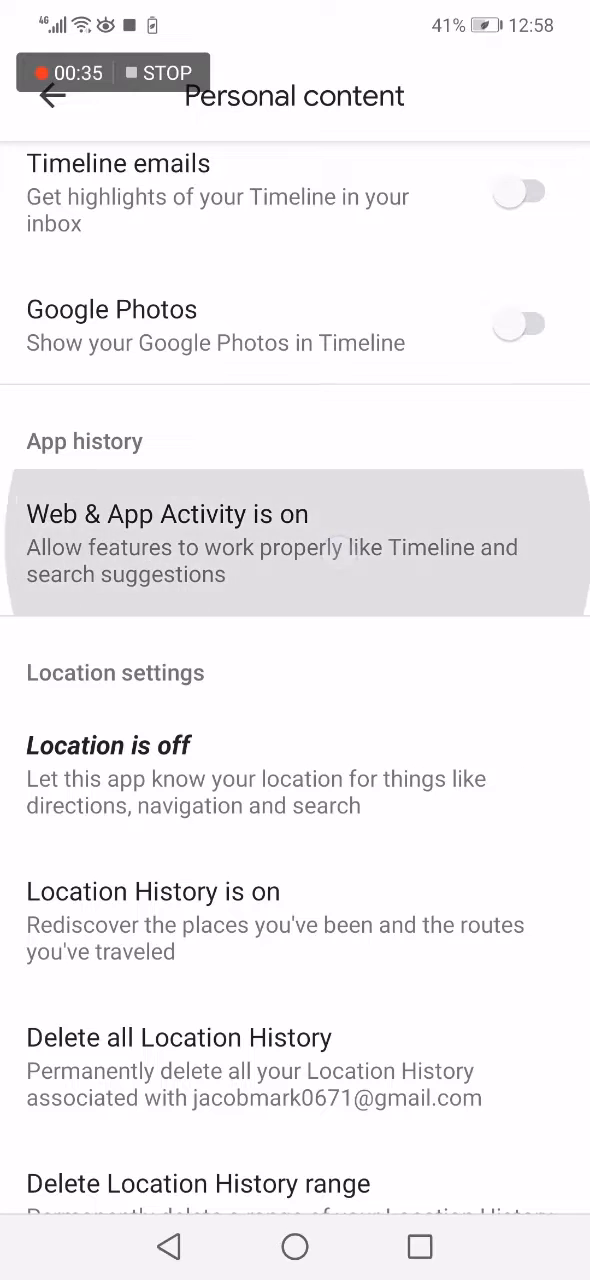
- On the Web & App Activity account page choose 'Turn off' and confirm with Pause
{"action": "left_click", "coordinate": [168, 514]}
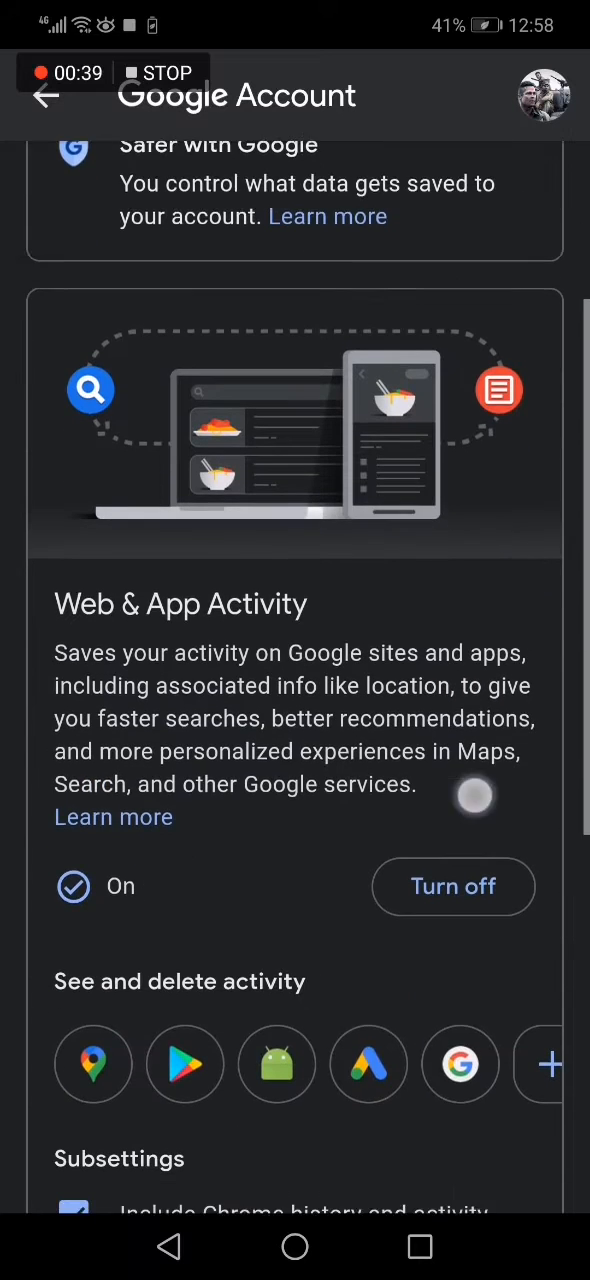
{"action": "scroll", "scroll_direction": "down", "scroll_amount": 3}
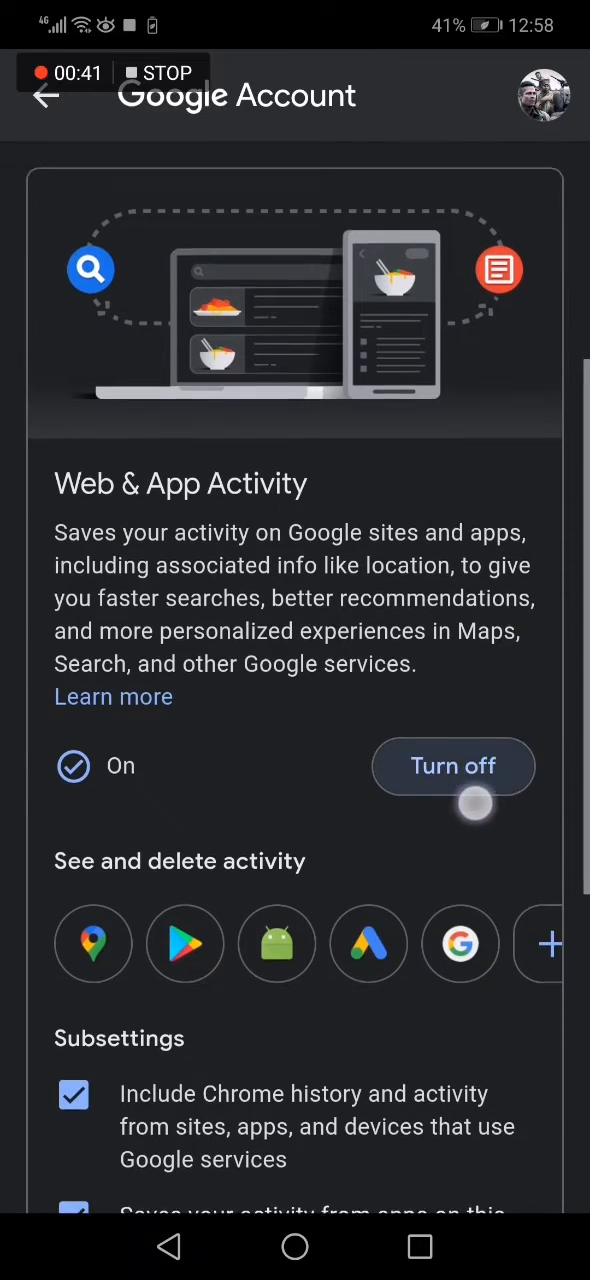
{"action": "scroll", "scroll_direction": "down", "scroll_amount": 3}
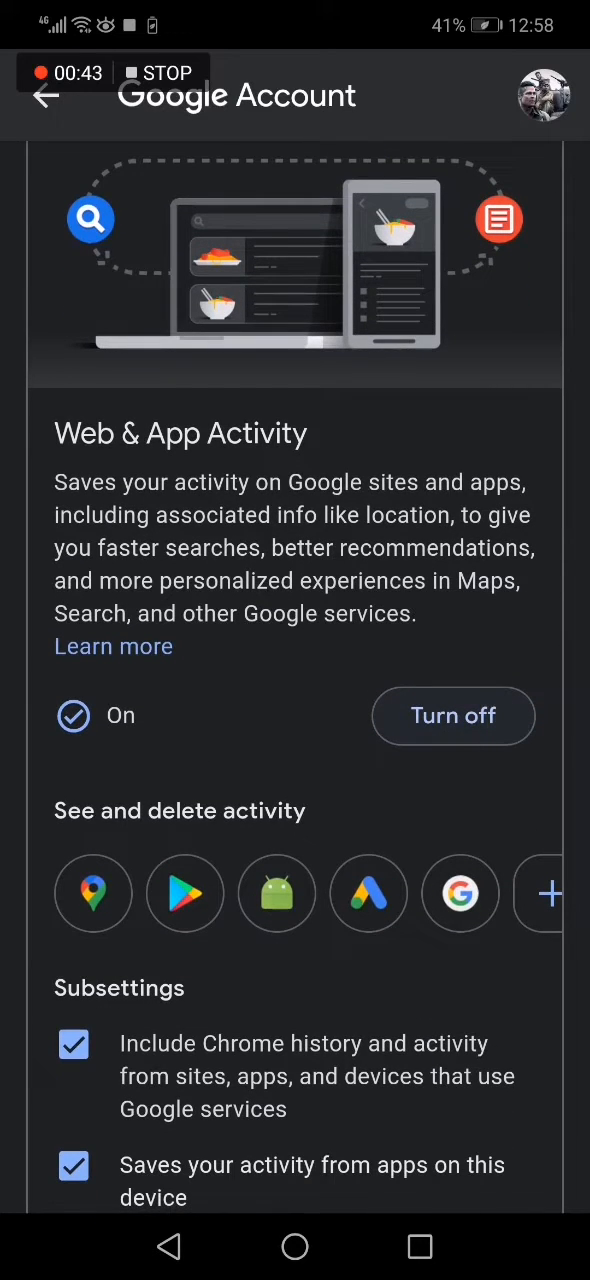
{"action": "left_click", "coordinate": [452, 716]}
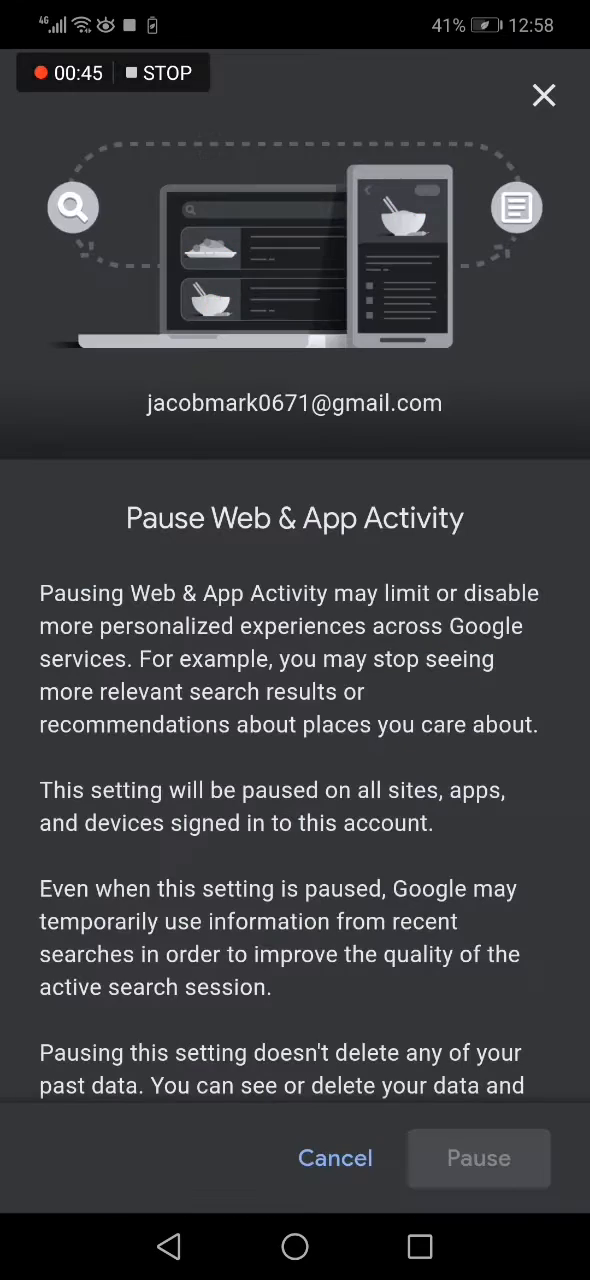
{"action": "scroll", "scroll_direction": "down", "scroll_amount": 3}
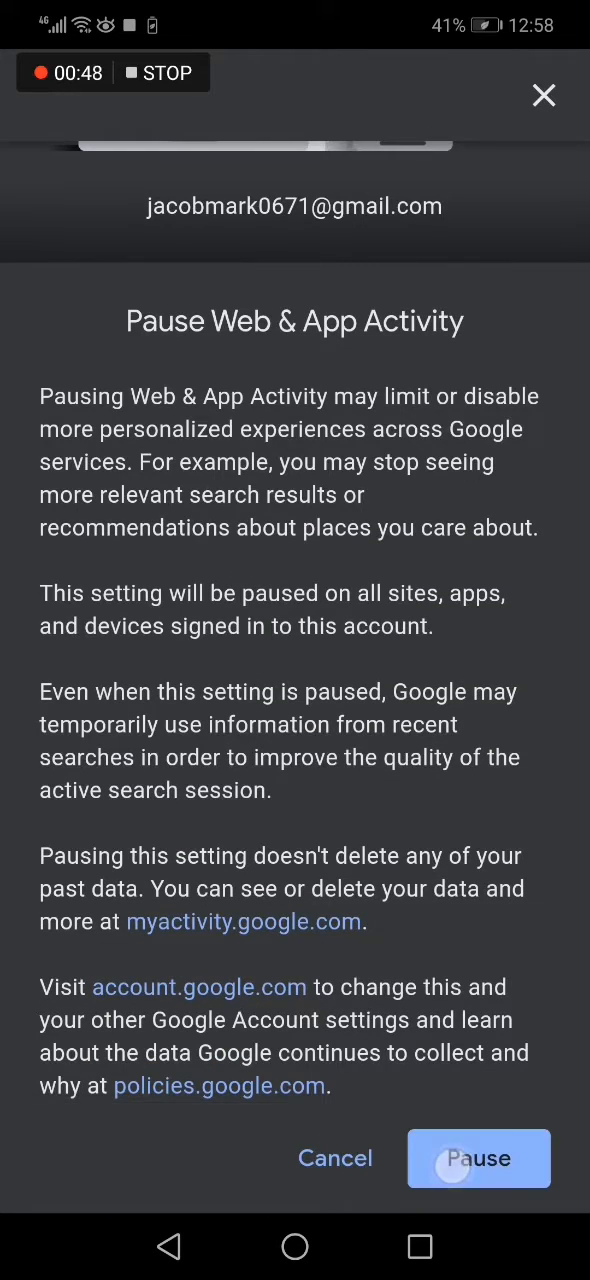
{"action": "left_click", "coordinate": [480, 1158]}
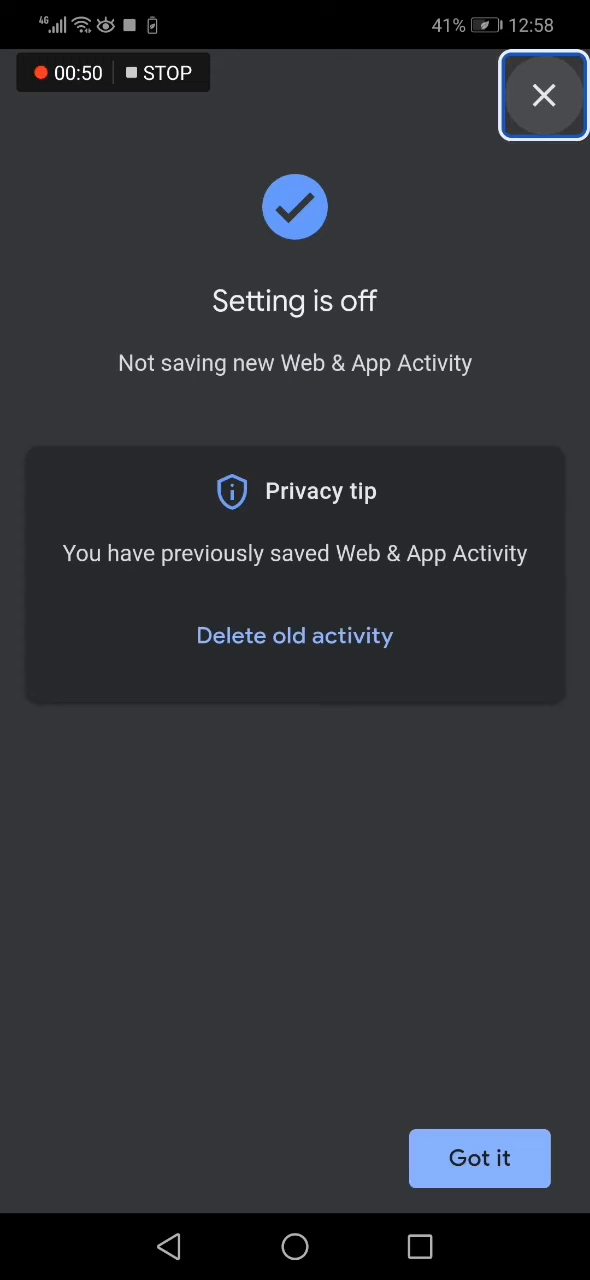
- Dismiss the confirmation so Personal content shows 'Web & App Activity is off'
{"action": "left_click", "coordinate": [544, 96]}
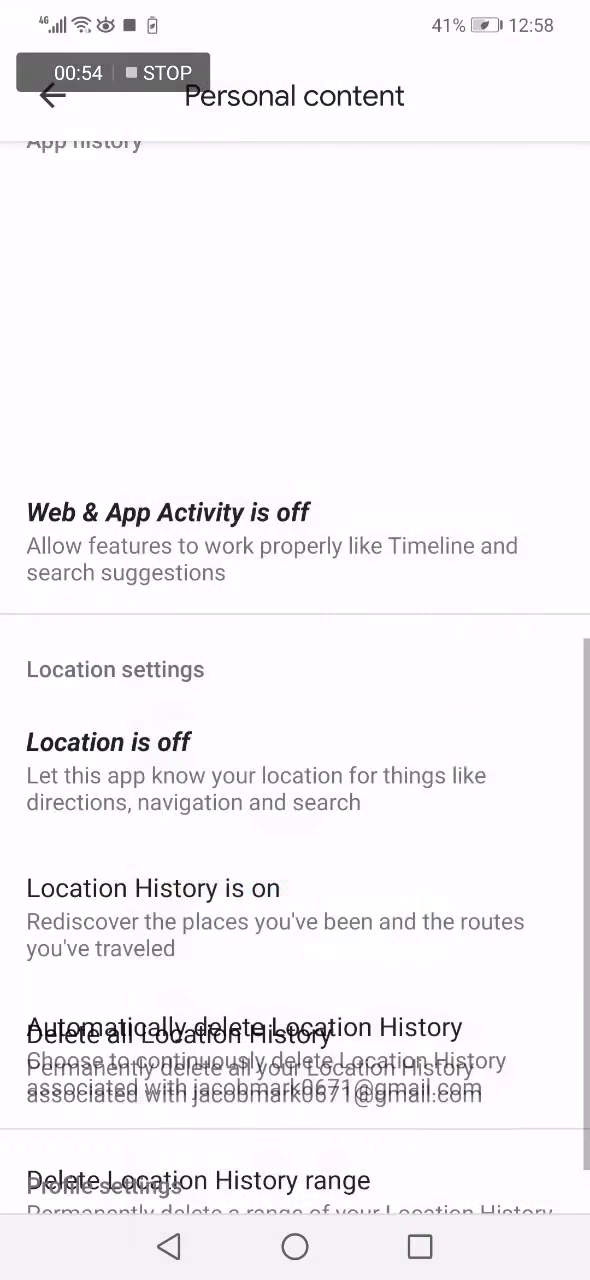
{"action": "scroll", "scroll_direction": "down", "scroll_amount": 3}
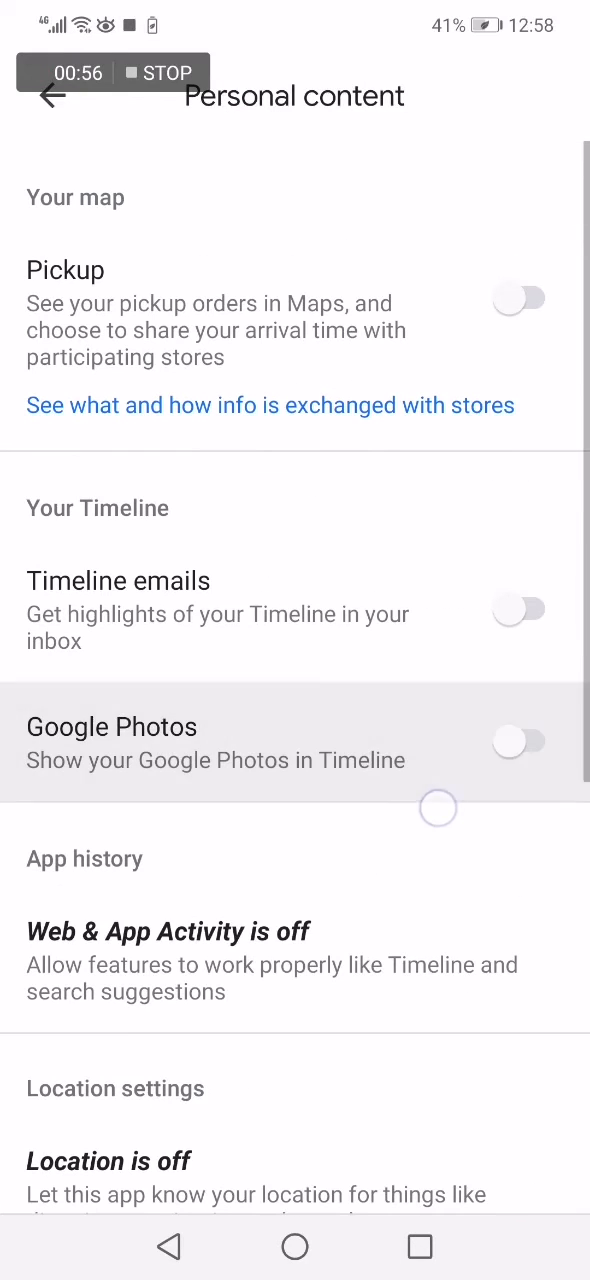